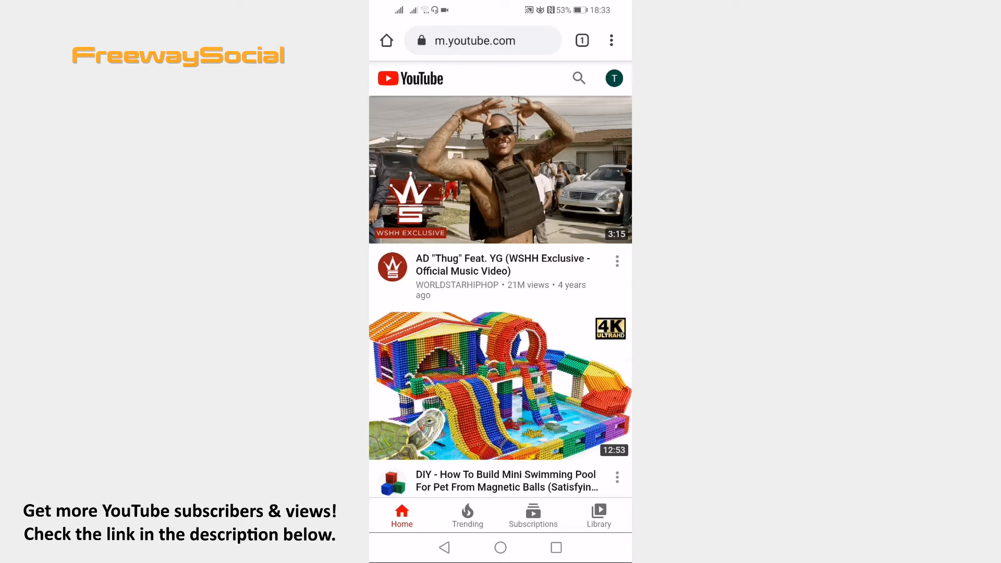
- Show Chrome's three-dot options menu over the mobile YouTube home page
{"action": "left_click", "coordinate": [611, 41]}
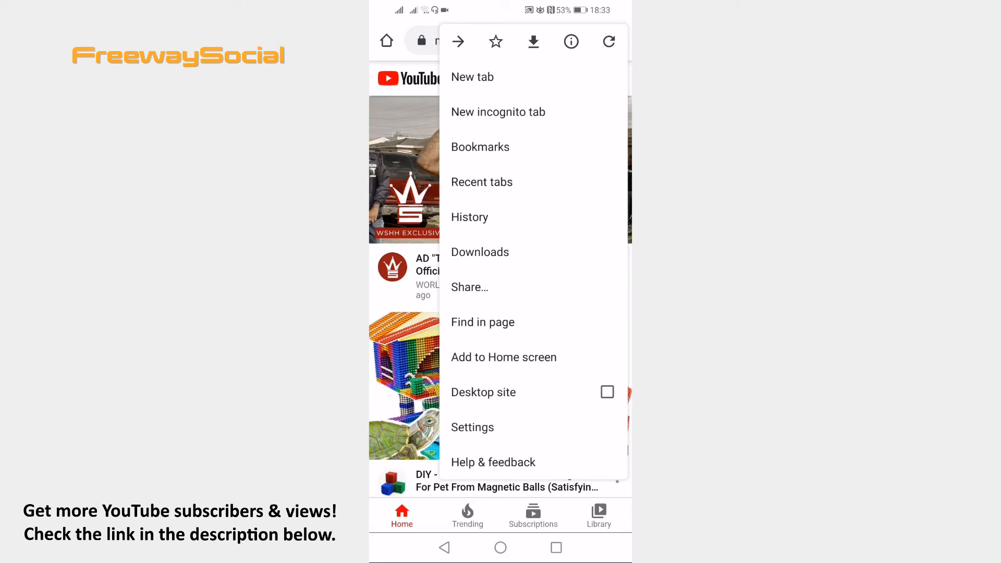
- Enable Desktop site so youtube.com reloads as the full desktop version
{"action": "left_click", "coordinate": [608, 41]}
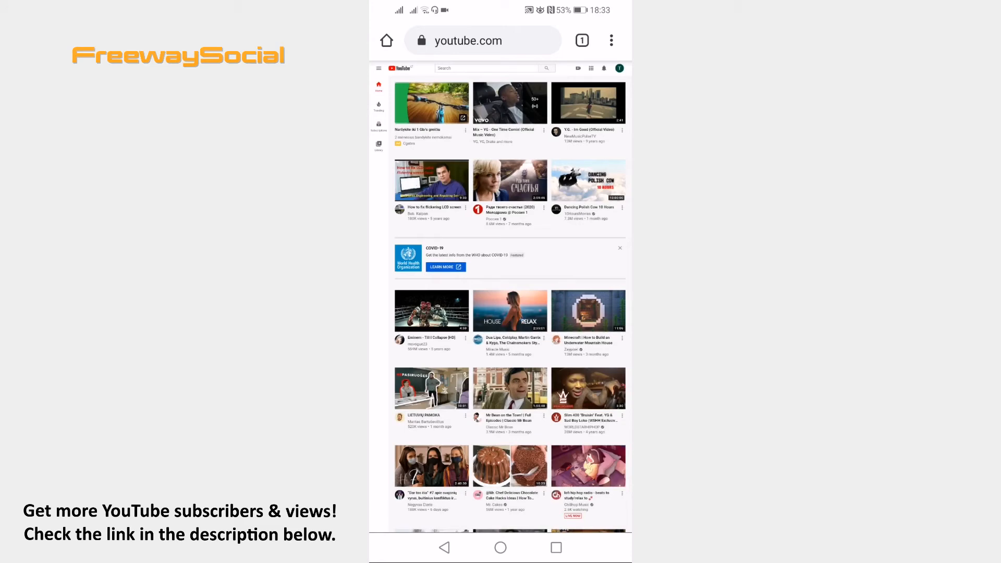
- Start the Eminem video, then resume it from Chrome's media notification in the shade
{"action": "left_click", "coordinate": [431, 312]}
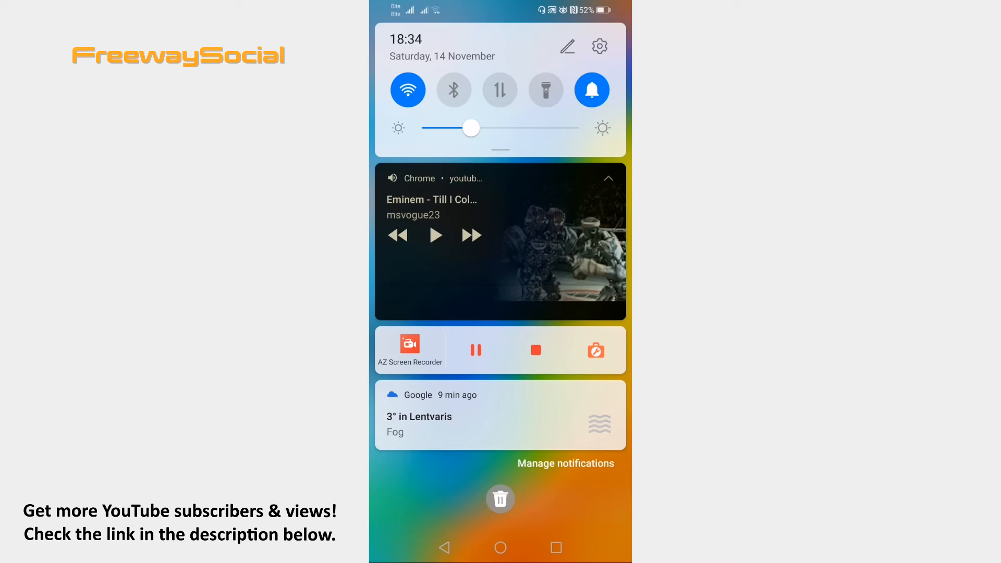
{"action": "left_click", "coordinate": [435, 234]}
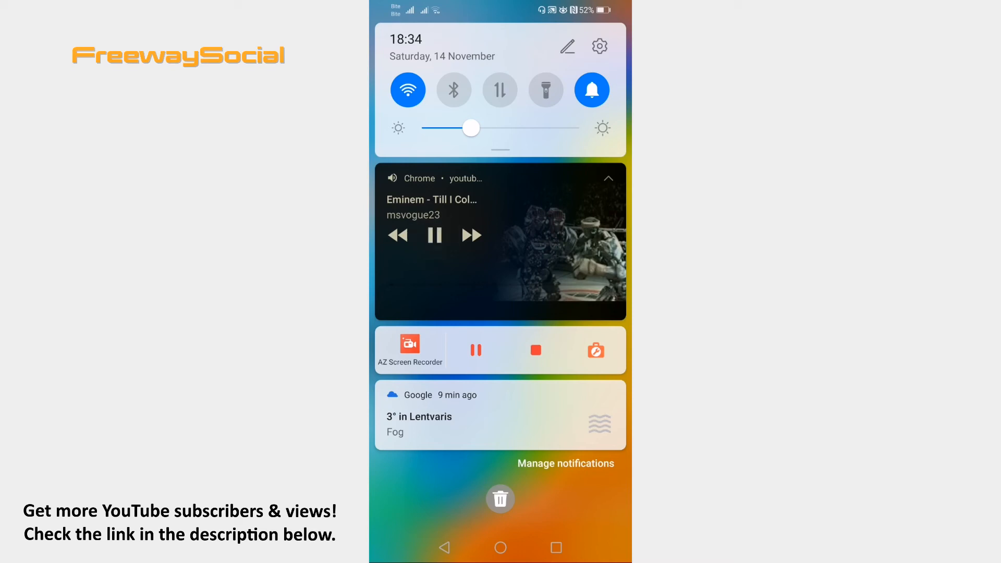